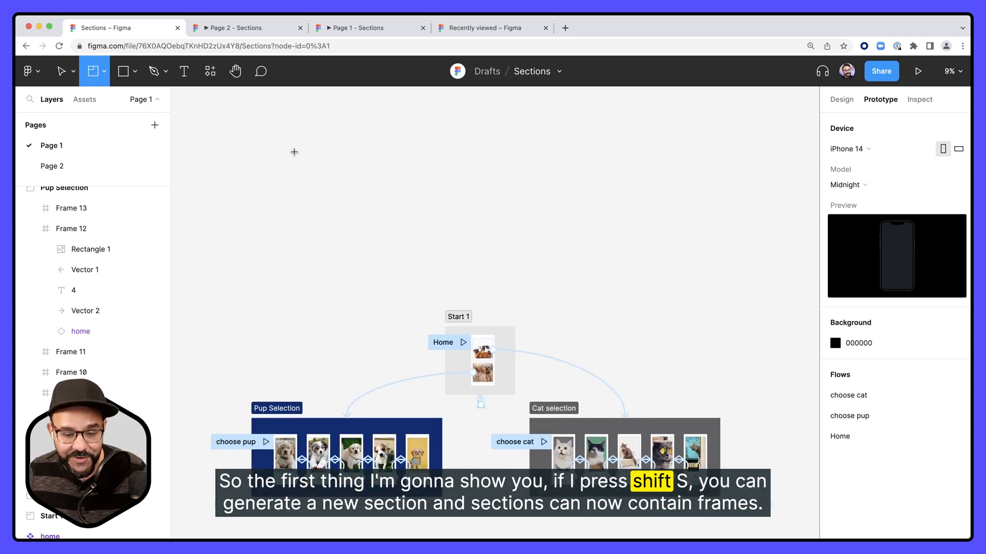
Go to Page 2 with the older unsectioned prototype and select its Home 1 frame
{"action": "key", "text": "shift+s"}
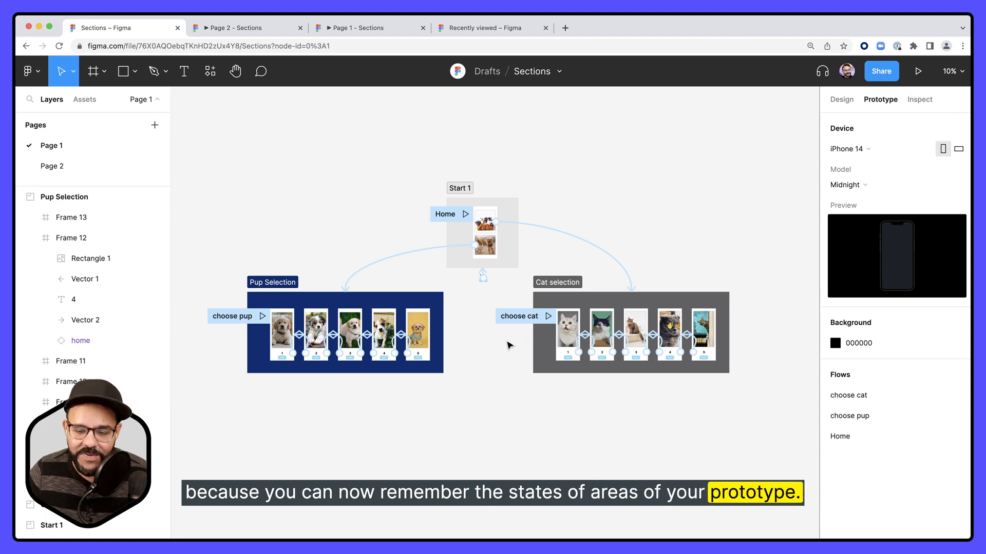
{"action": "left_click", "coordinate": [51, 166]}
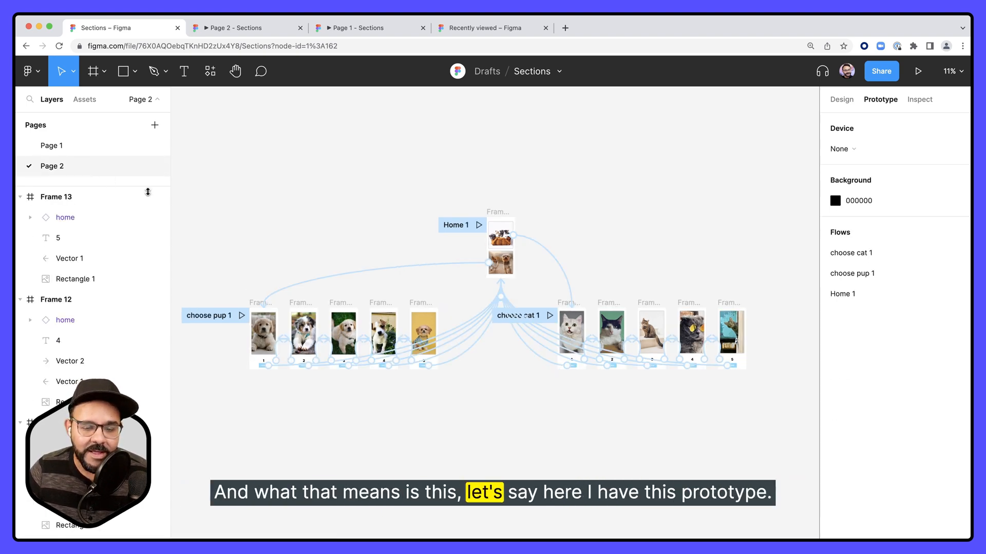
{"action": "left_click", "coordinate": [500, 246]}
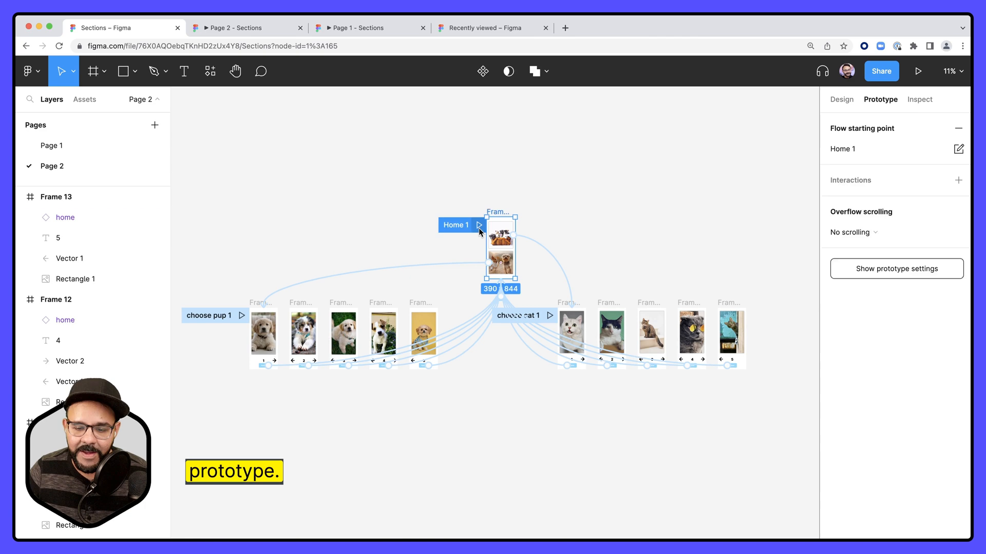
{"action": "left_click", "coordinate": [918, 72]}
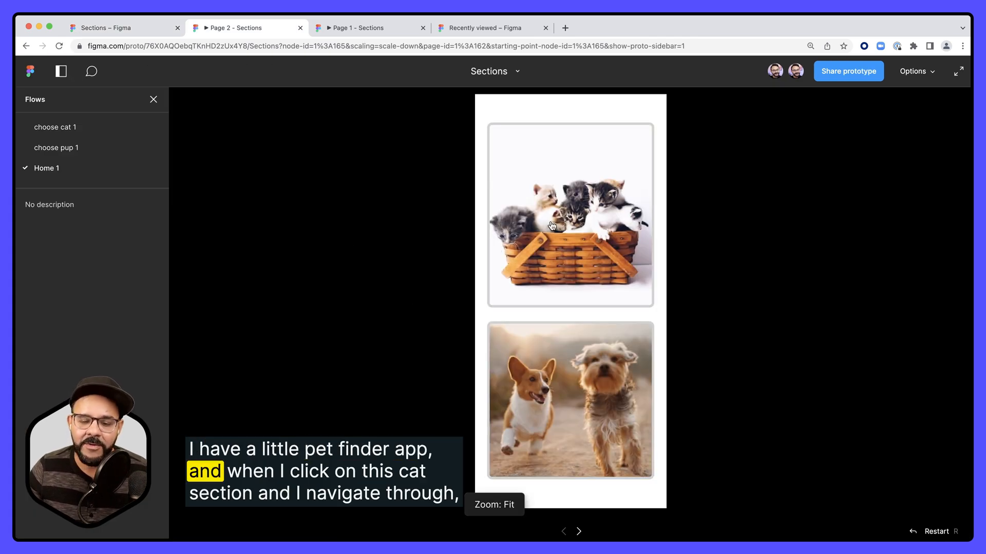
{"action": "left_click", "coordinate": [551, 226]}
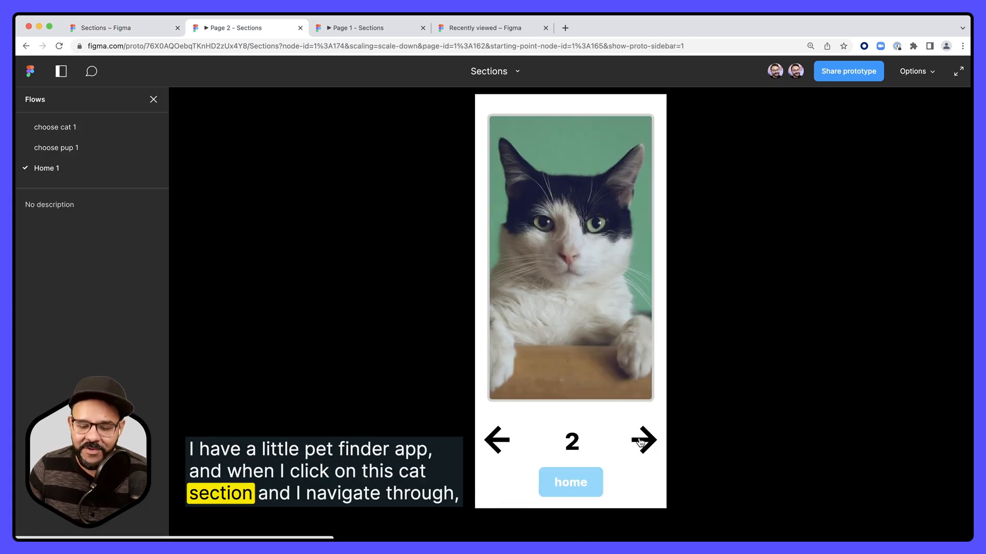
{"action": "left_click", "coordinate": [571, 482]}
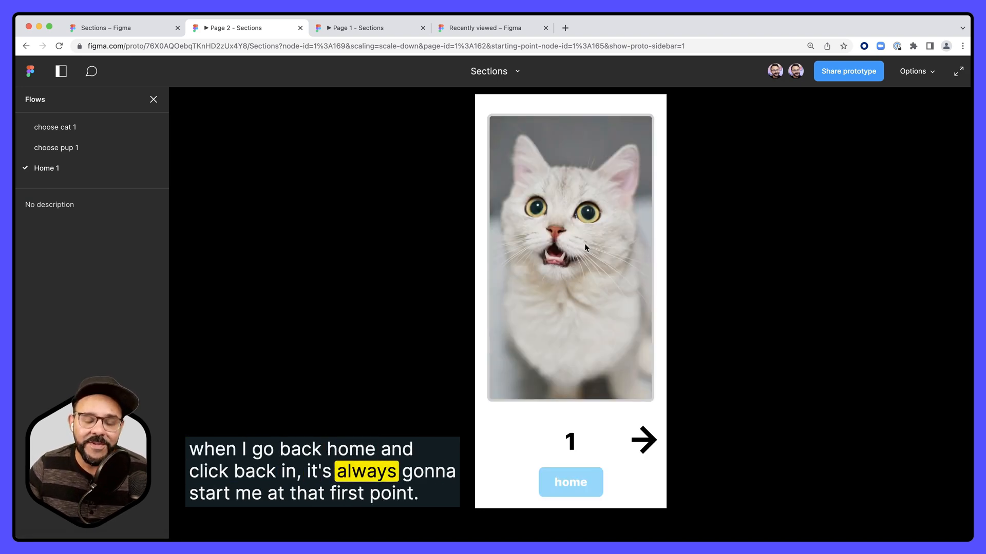
{"action": "left_click", "coordinate": [644, 439]}
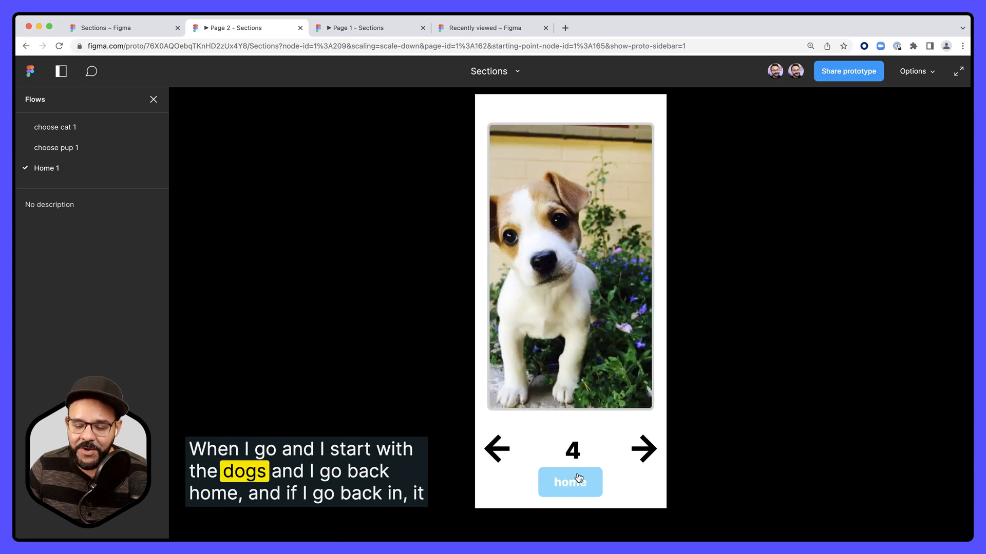
{"action": "left_click", "coordinate": [569, 483]}
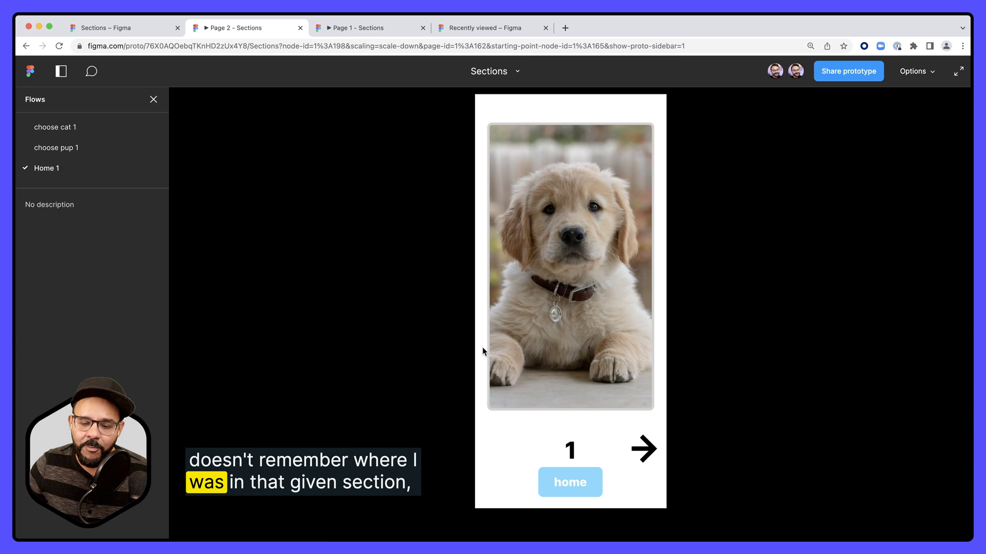
{"action": "left_click", "coordinate": [118, 29]}
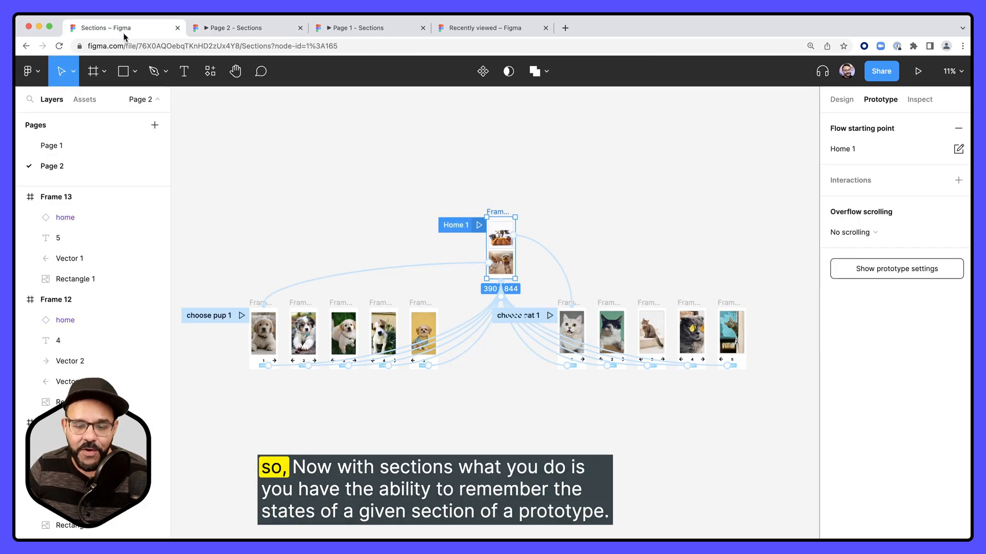
Go to Page 1 and inspect the kittens image's connection to the Cat selection section
{"action": "left_click", "coordinate": [52, 146]}
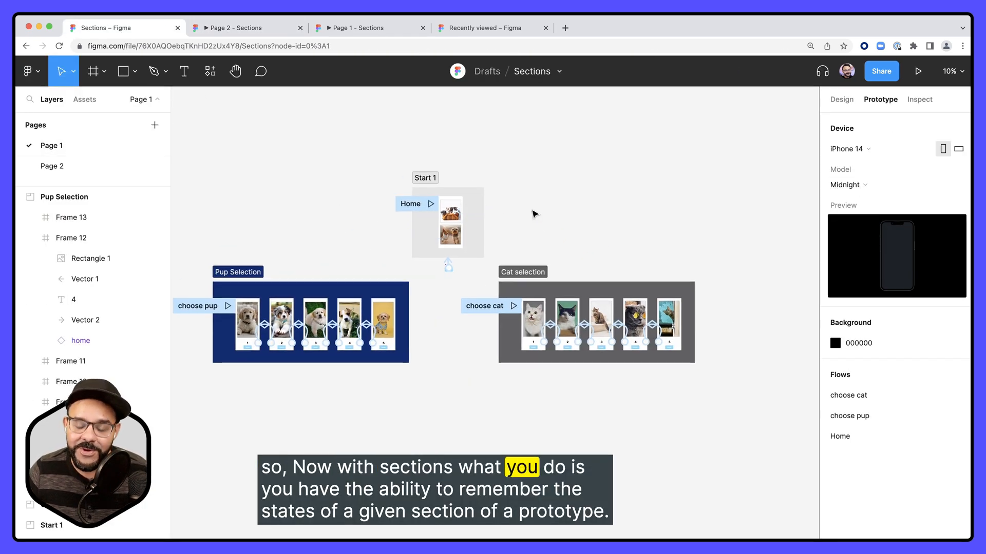
{"action": "mouse_move", "coordinate": [524, 218]}
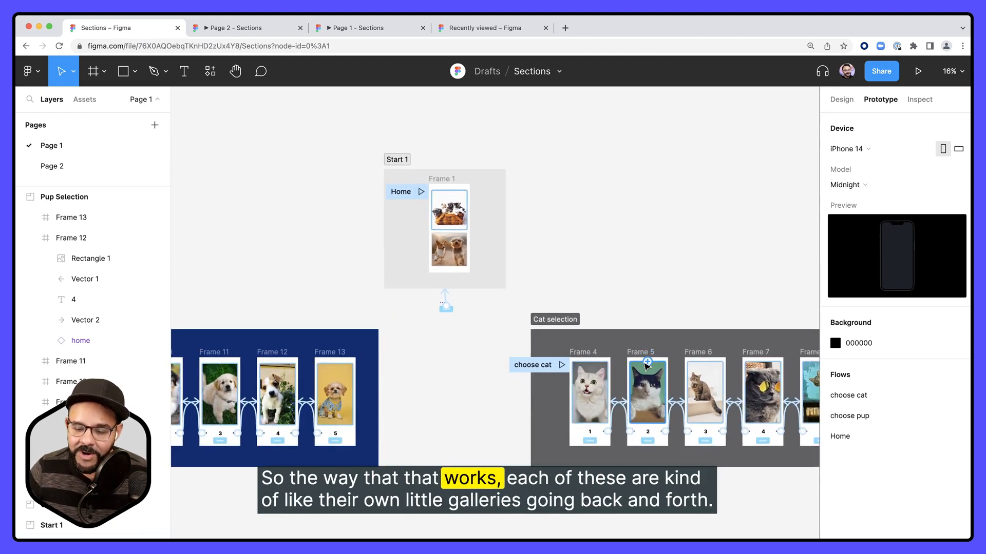
{"action": "scroll", "scroll_direction": "down", "scroll_amount": 3}
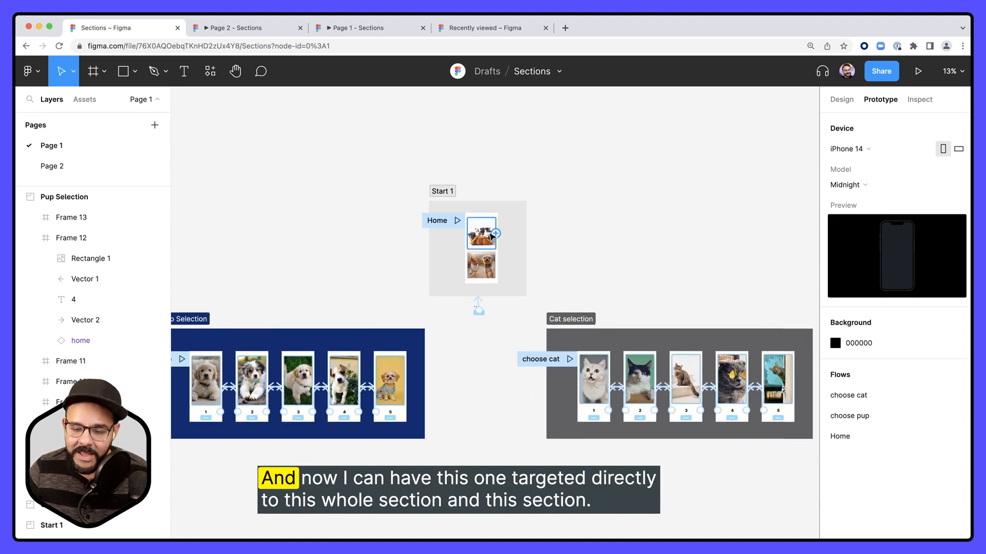
{"action": "left_click", "coordinate": [494, 232]}
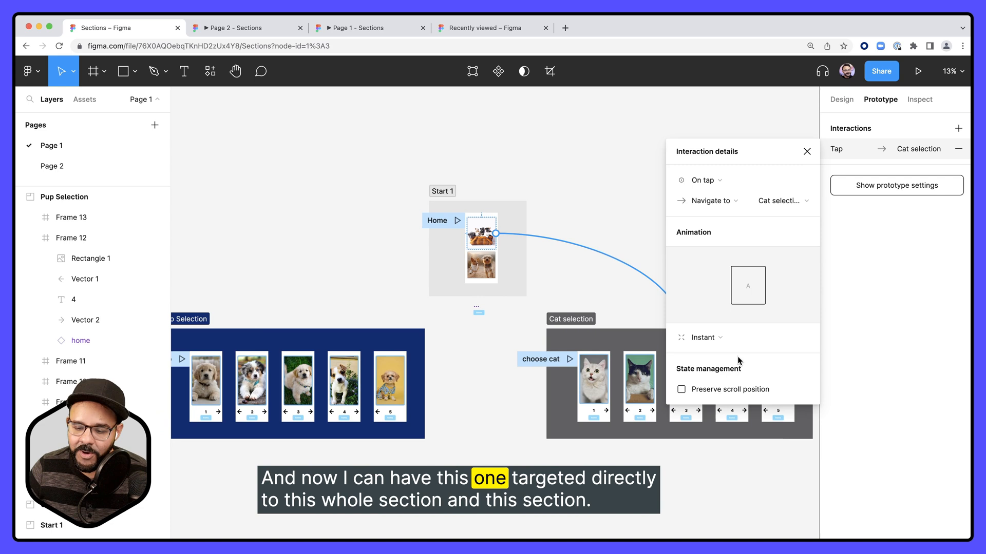
{"action": "left_click", "coordinate": [806, 151]}
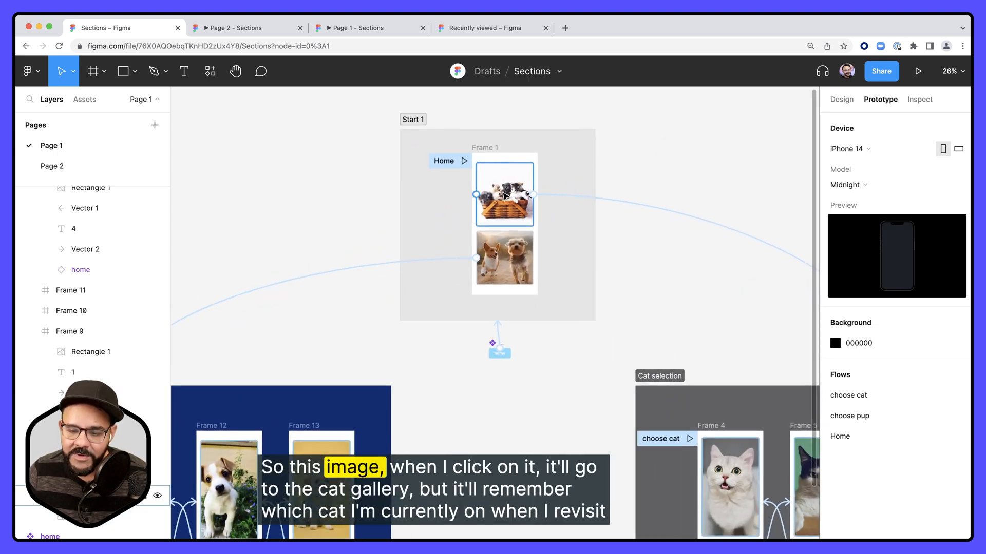
{"action": "scroll", "scroll_direction": "down", "scroll_amount": 3}
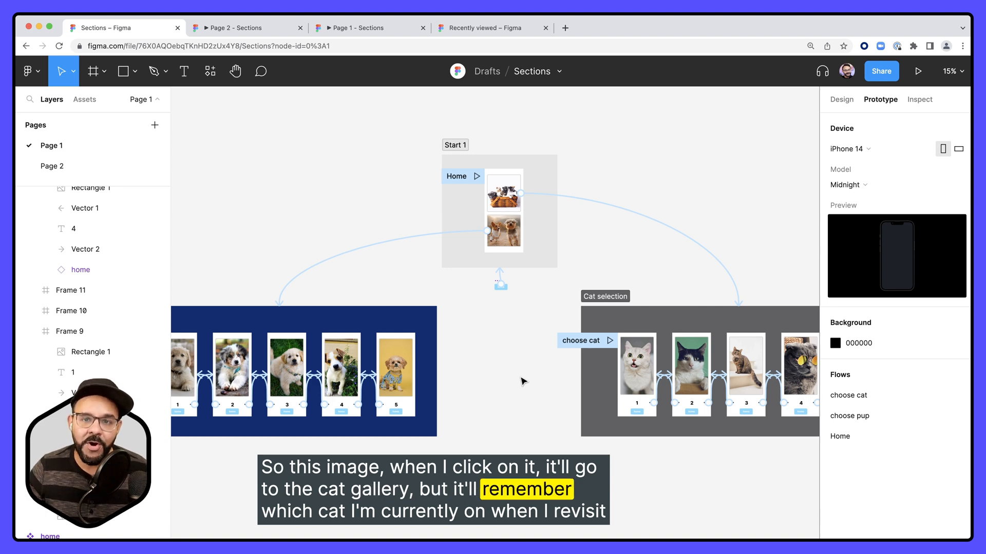
{"action": "mouse_move", "coordinate": [534, 372]}
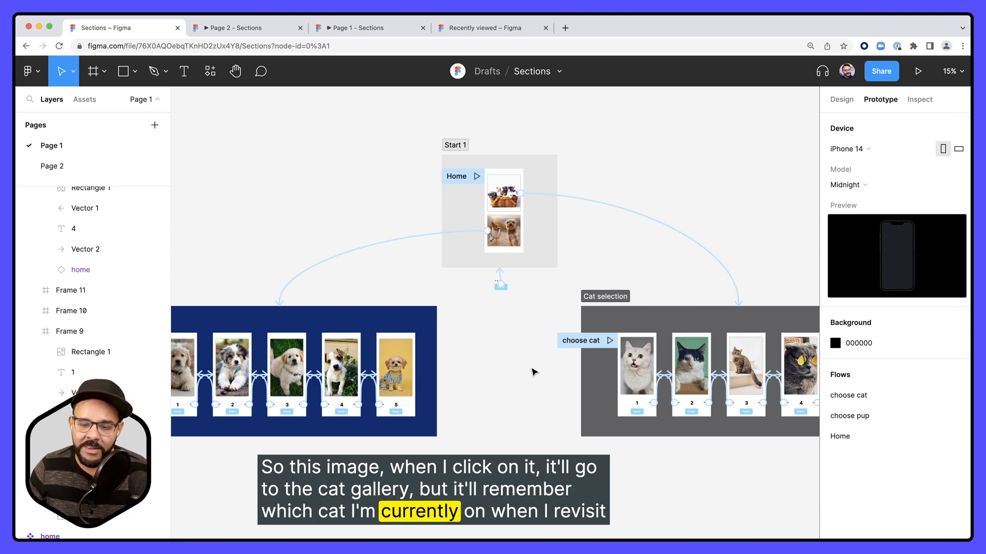
Present the prototype, browse the cat gallery to photo five, and return home
{"action": "left_click", "coordinate": [918, 70]}
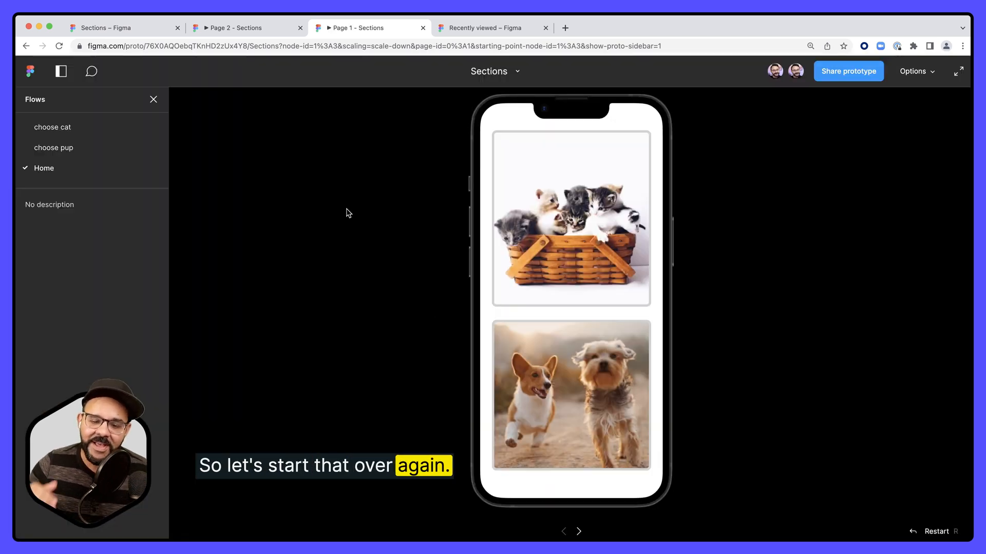
{"action": "left_click", "coordinate": [571, 220]}
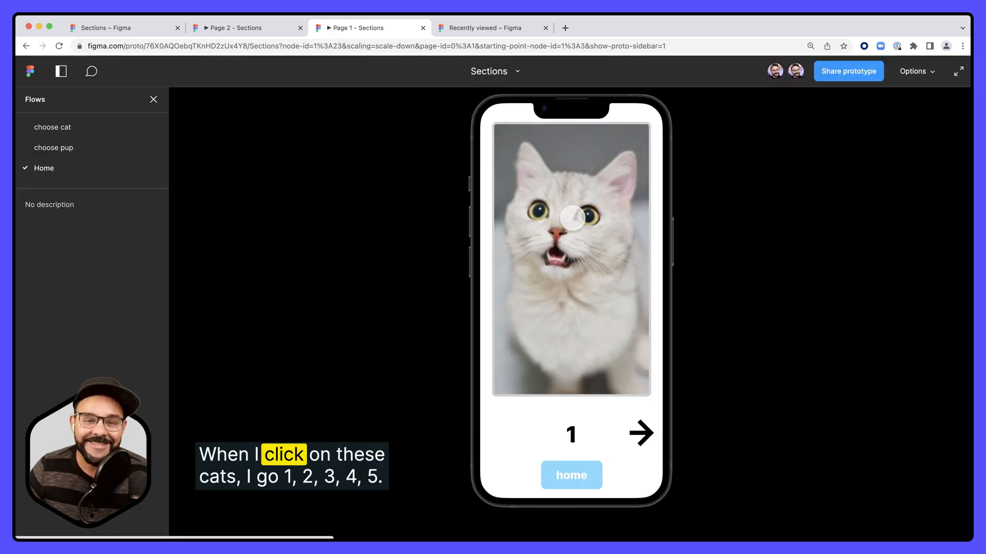
{"action": "left_click", "coordinate": [641, 434]}
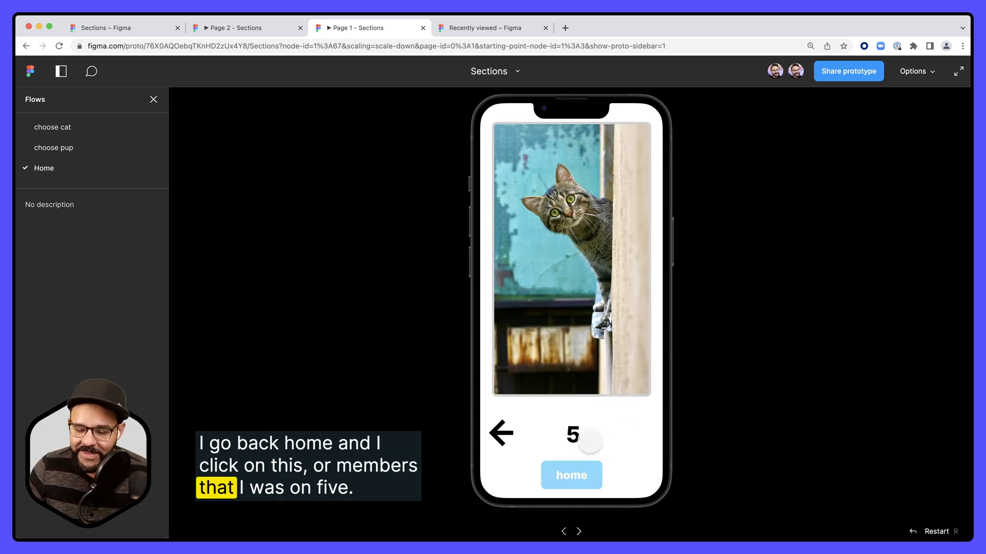
{"action": "left_click", "coordinate": [570, 475]}
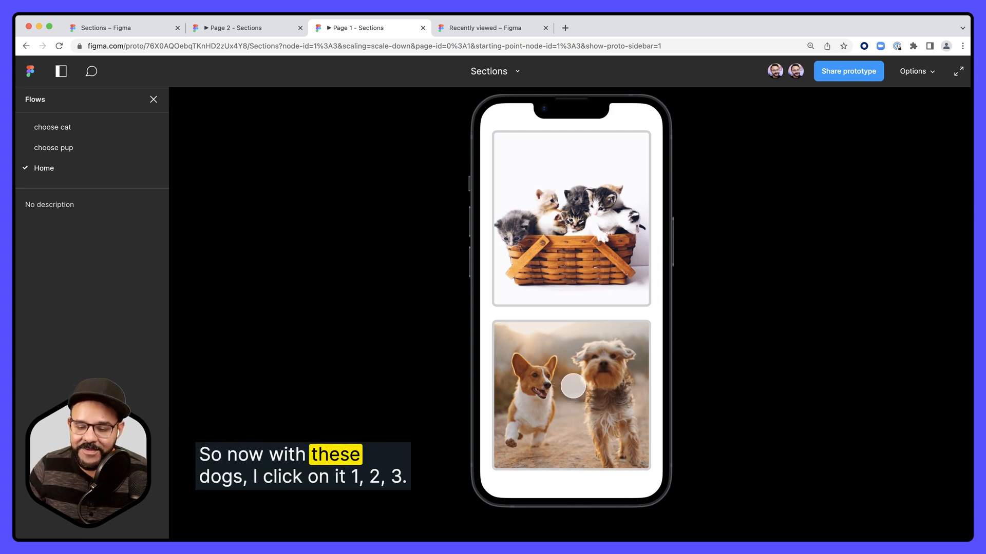
Browse the puppy gallery, then confirm cats reopens on photo five and return home
{"action": "left_click", "coordinate": [572, 388]}
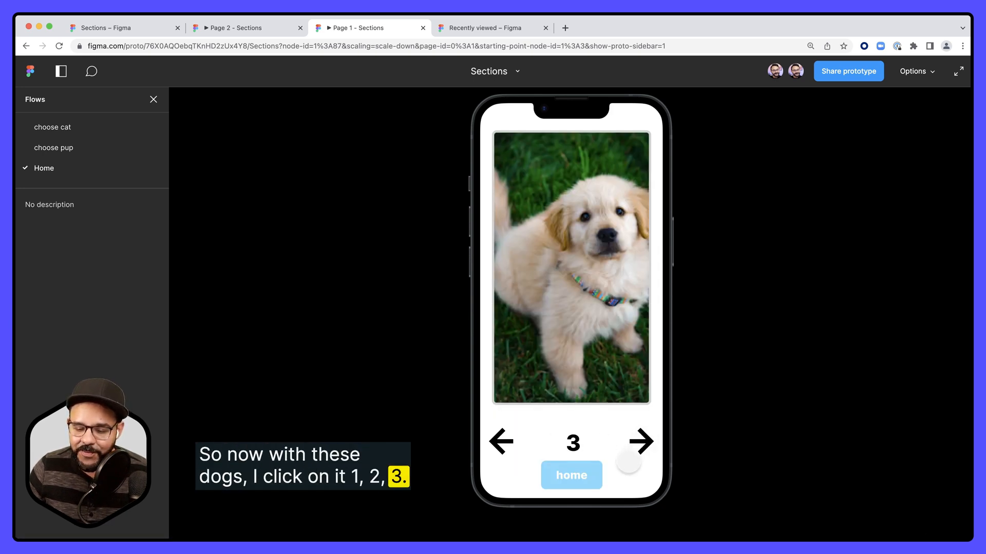
{"action": "left_click", "coordinate": [571, 475]}
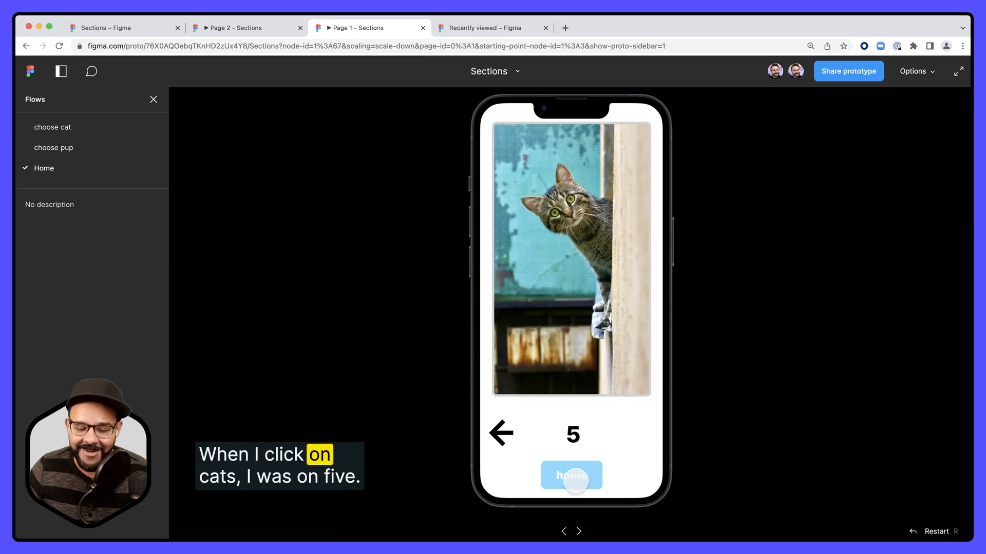
{"action": "left_click", "coordinate": [570, 475]}
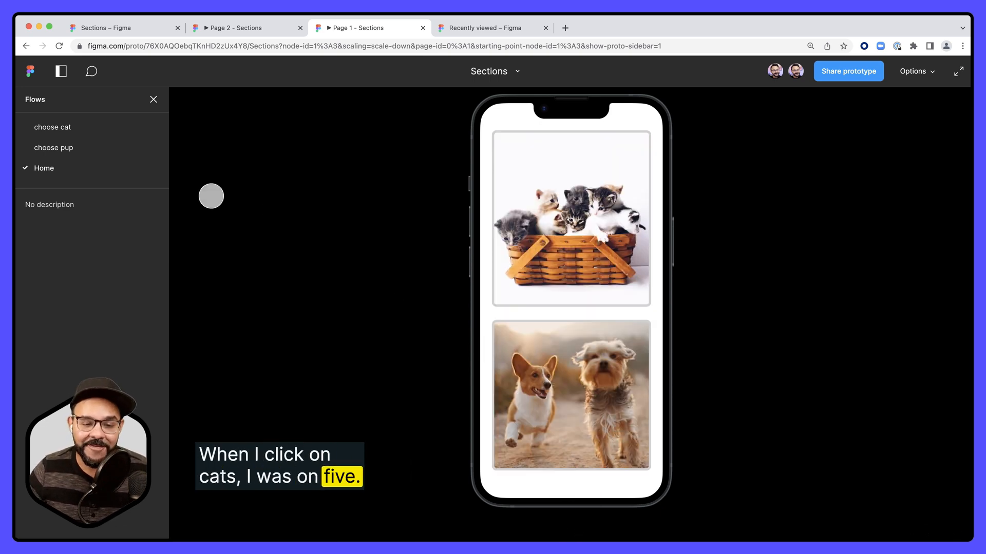